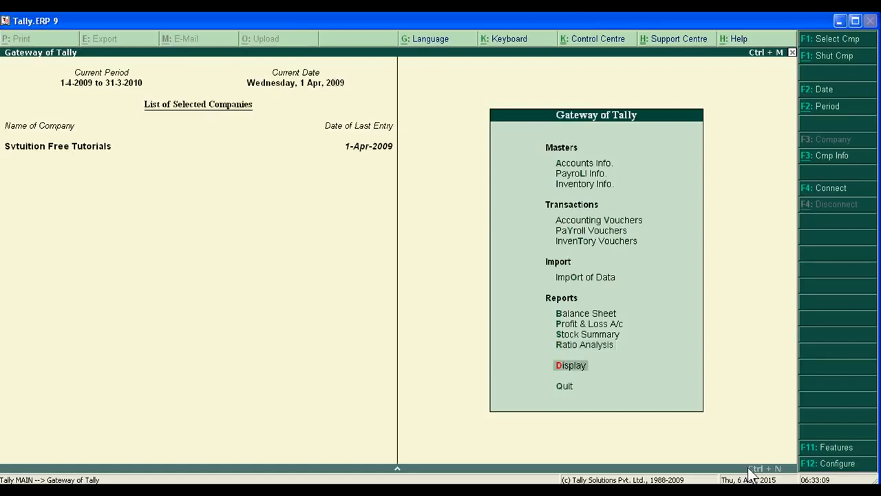
Open the Display Menu from the Gateway of Tally
left_click(571, 365)
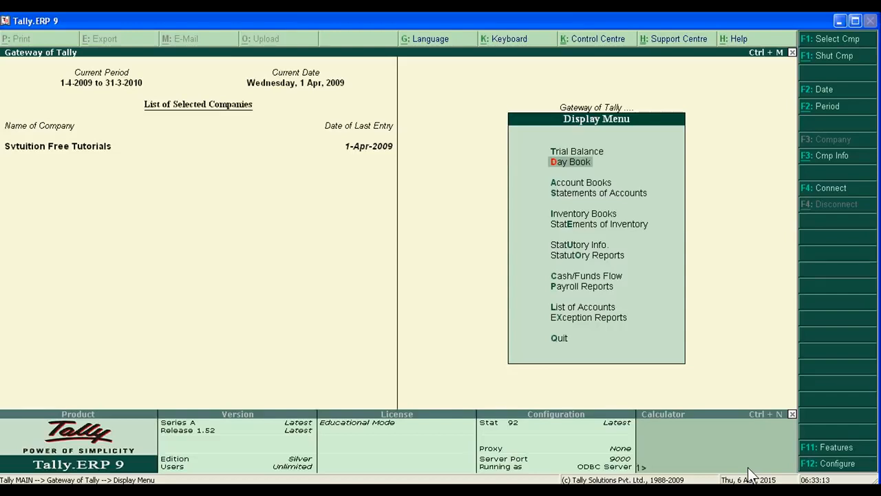
mouse_move(691, 372)
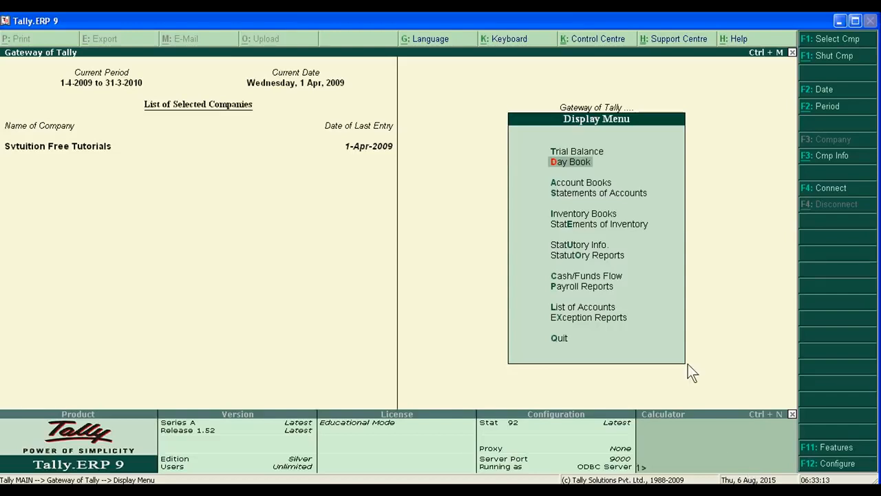
Open the Day Book showing the 1-Apr-2009 vouchers
left_click(570, 162)
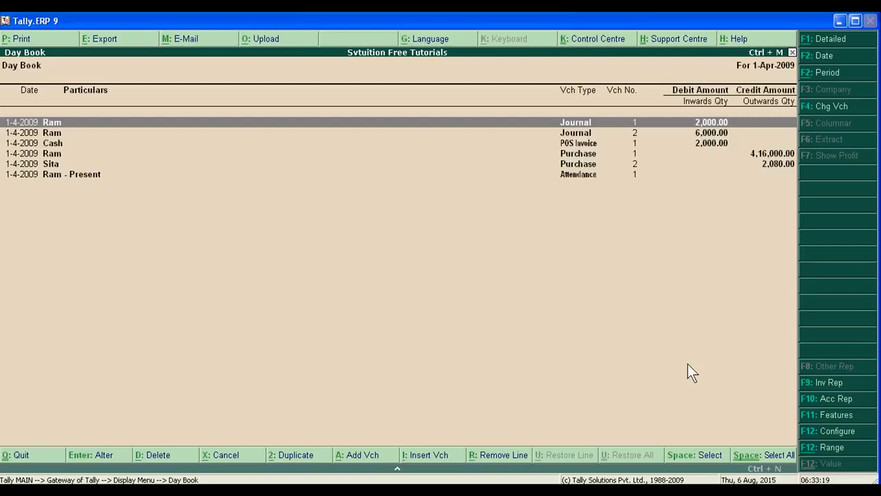
mouse_move(364, 307)
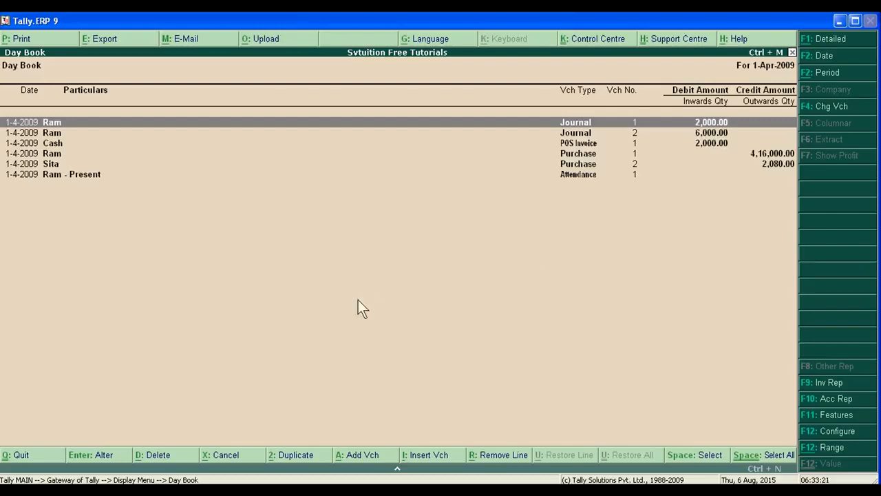
mouse_move(286, 464)
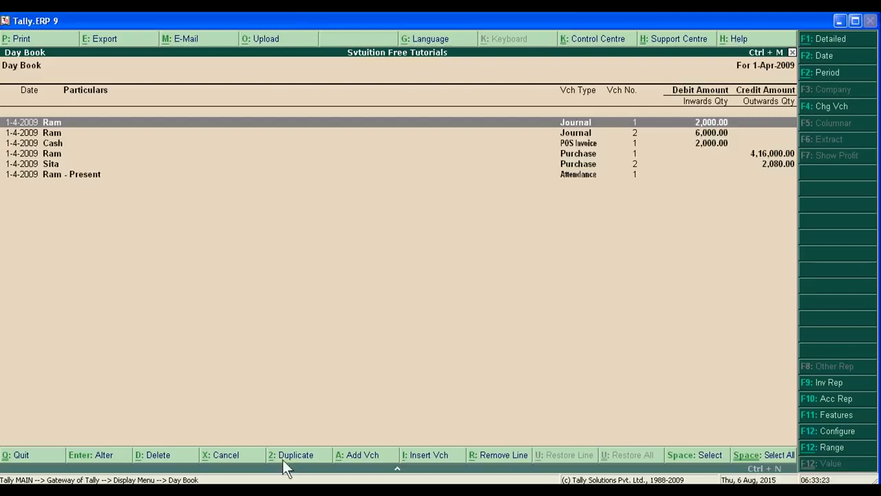
mouse_move(313, 471)
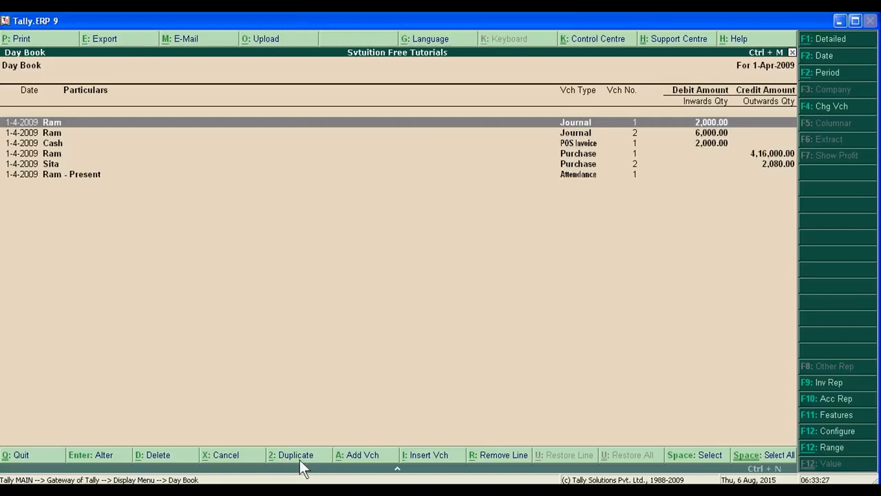
mouse_move(501, 285)
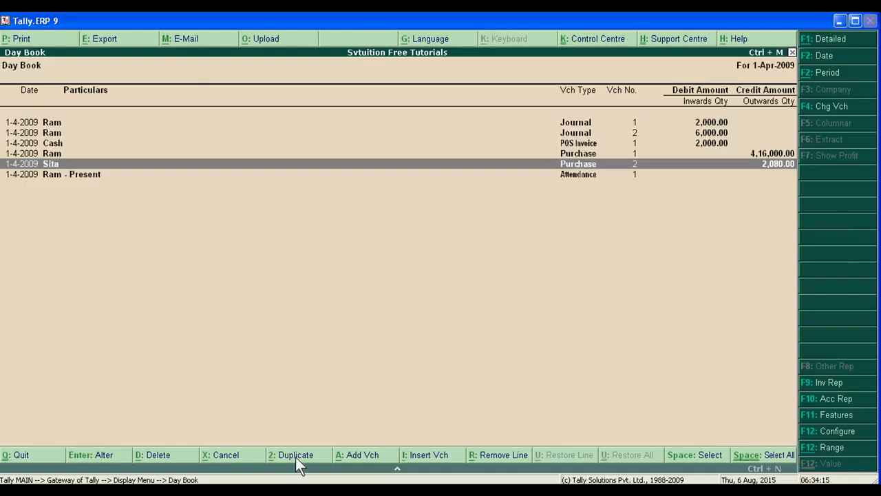
Duplicate Sita's purchase voucher and create a new party ledger named Gita
left_click(294, 454)
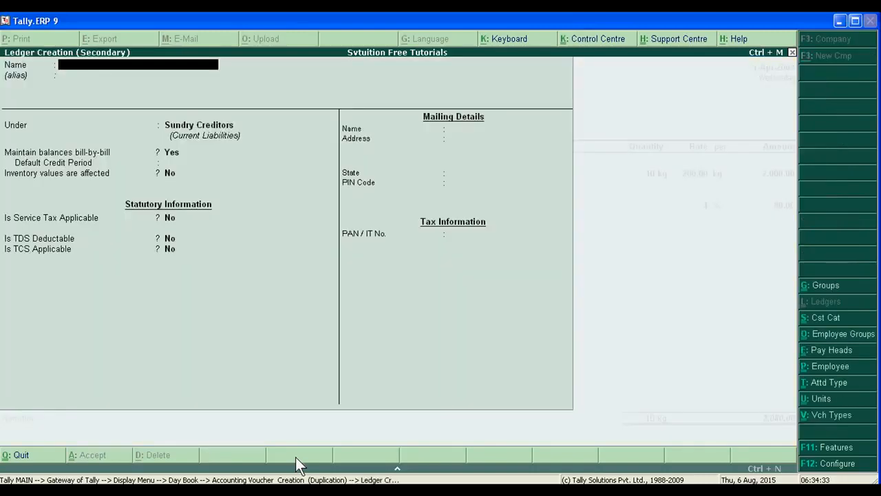
type("Gita")
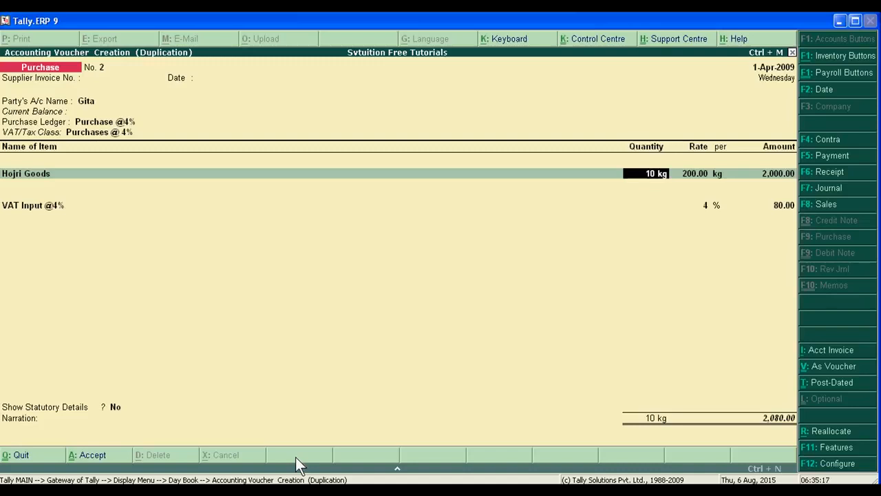
Set Hojri Goods quantity to 30 kg at rate 250.00 and accept the voucher
type("30")
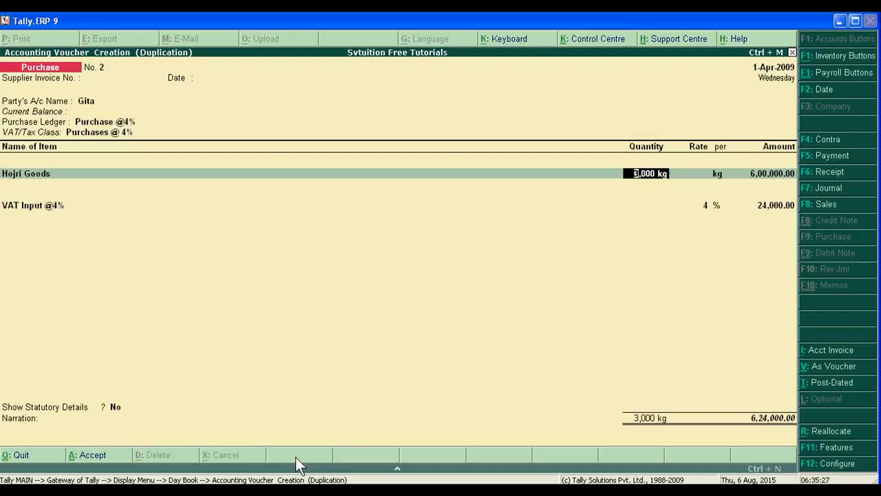
type("30")
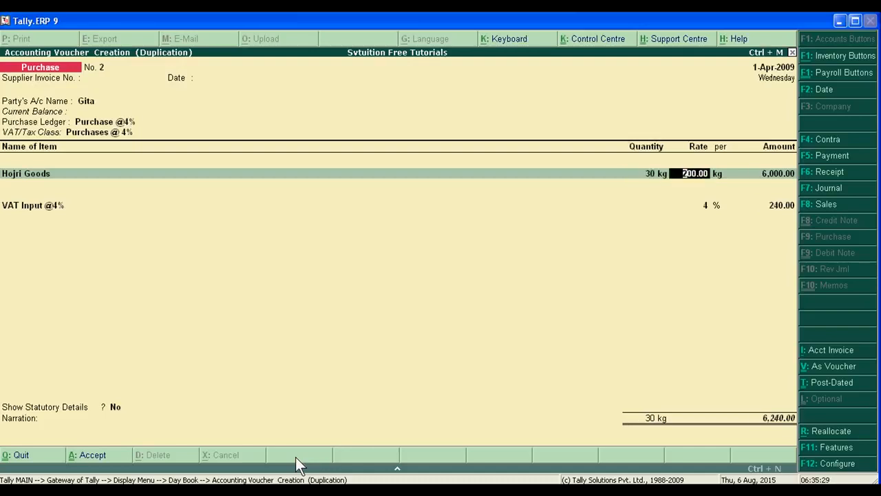
type("250.00")
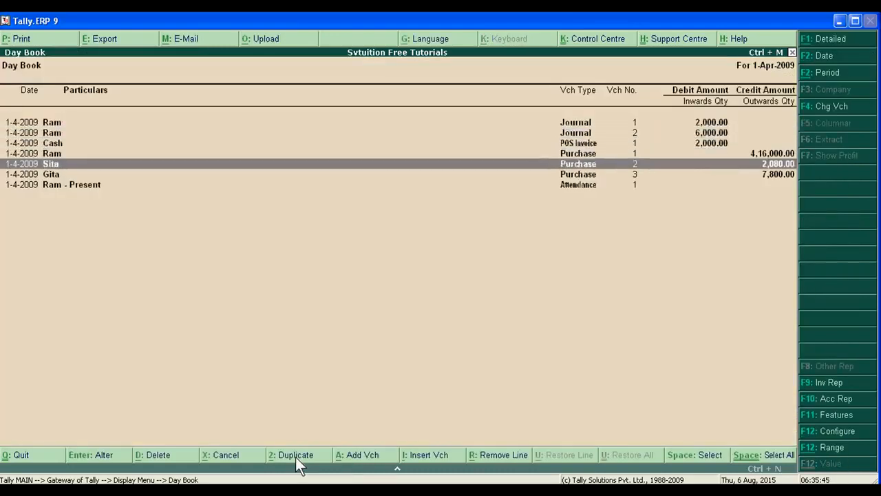
key("Down")
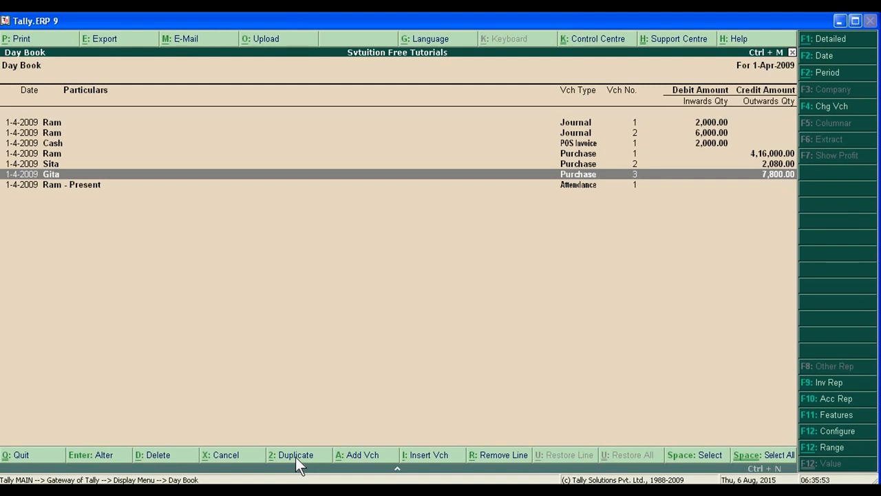
mouse_move(775, 188)
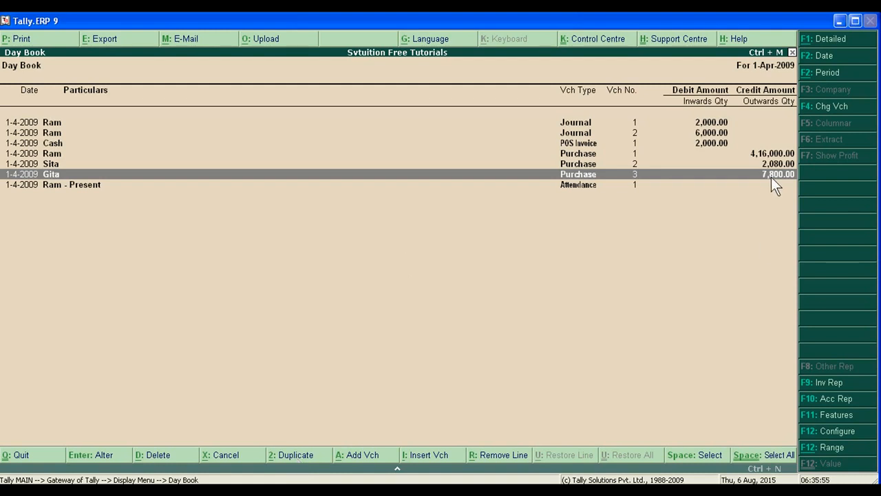